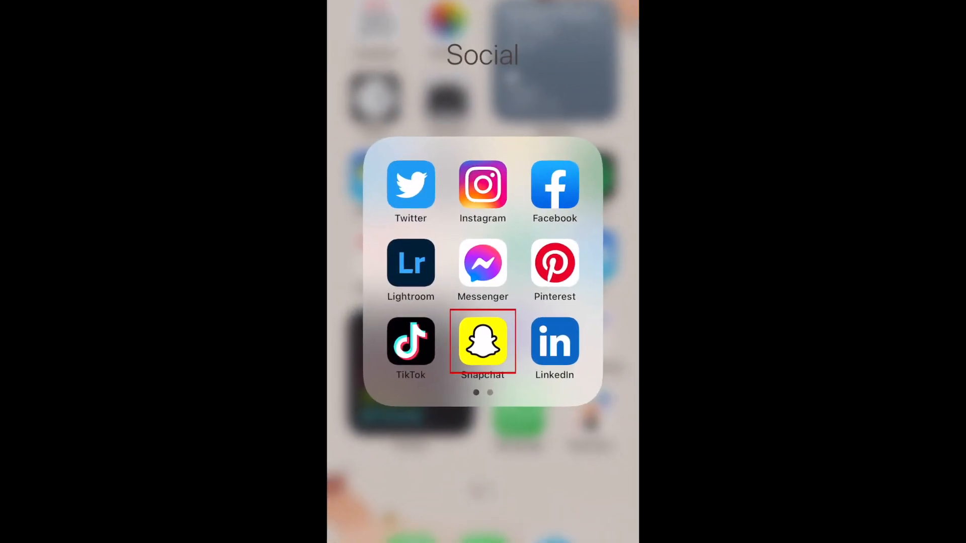
# Launch Snapchat from the Social folder and land on the profile page
pyautogui.click(482, 342)
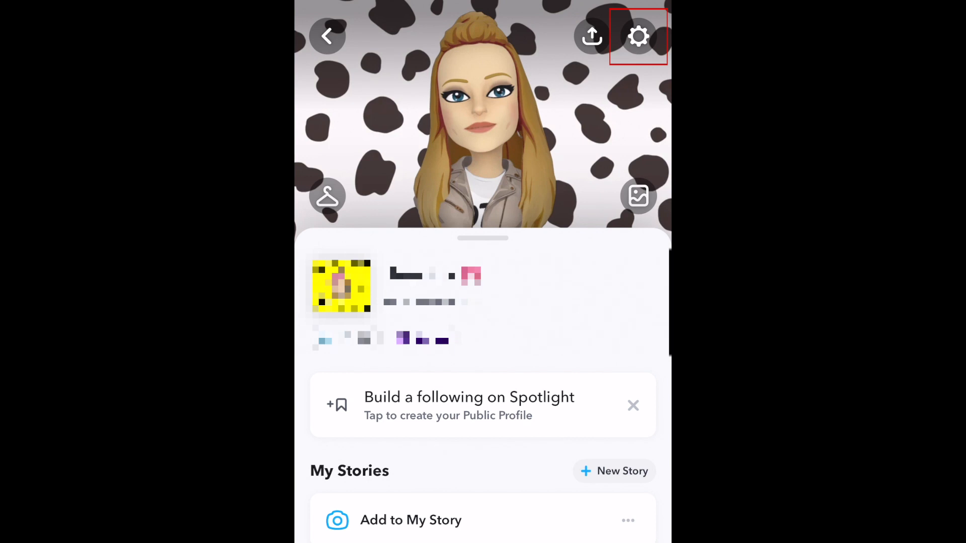
# Reach the Memories entry in the account Settings list
pyautogui.click(638, 36)
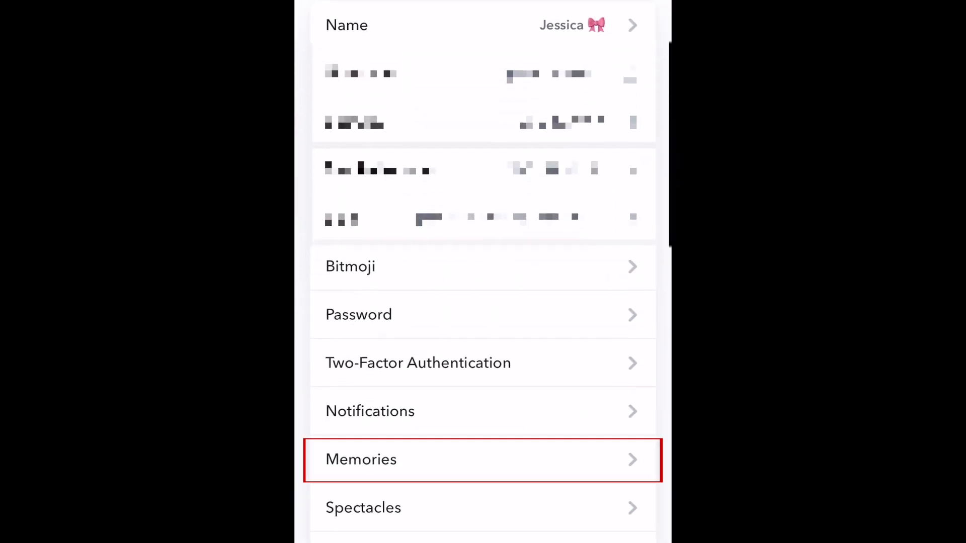
pyautogui.scroll(-3)
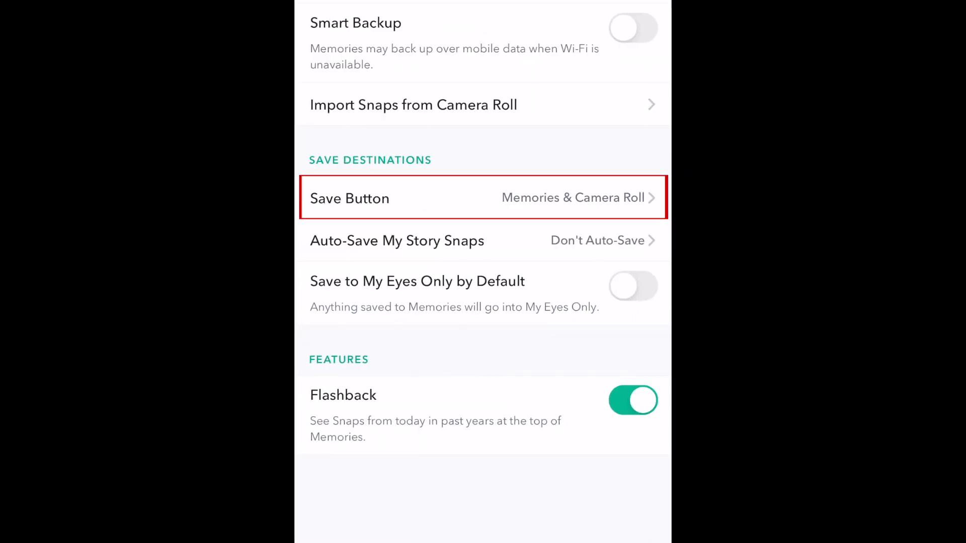
# Try Memories-only and Camera Roll-only, then set the Save Button to Memories & Camera Roll
pyautogui.click(349, 198)
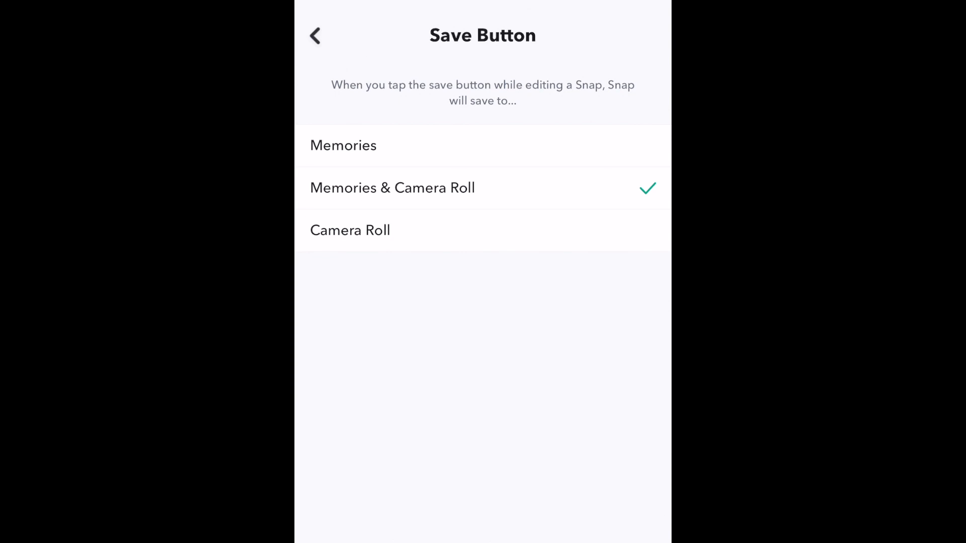
pyautogui.click(482, 145)
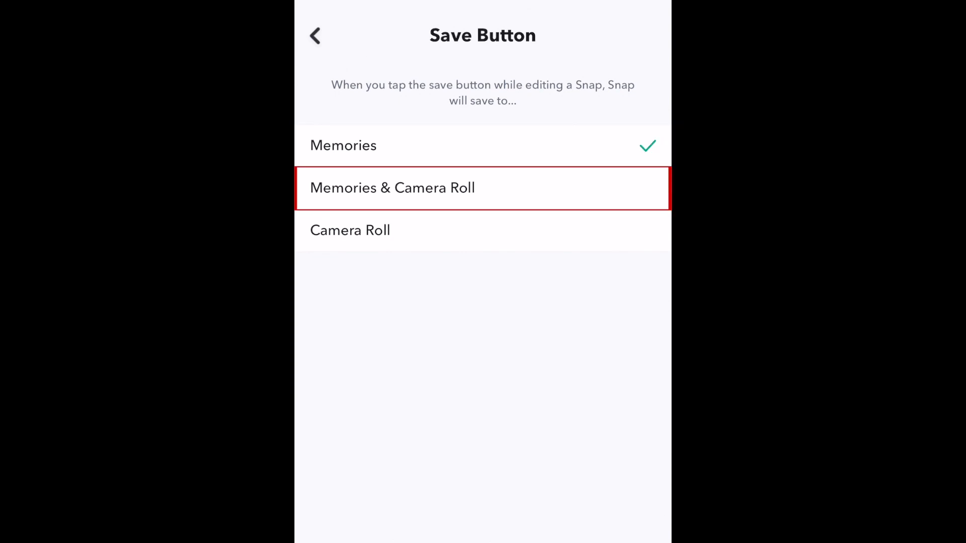
pyautogui.click(350, 229)
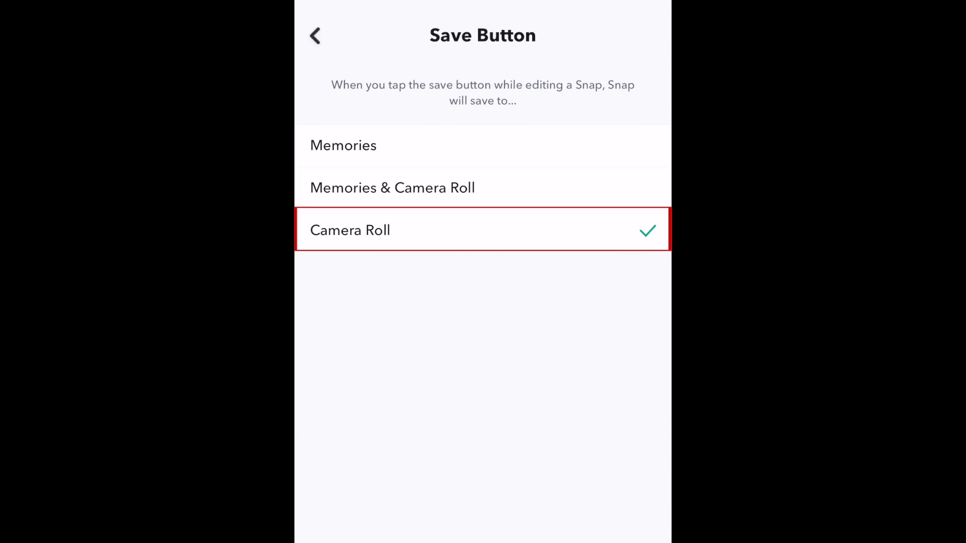
pyautogui.click(391, 188)
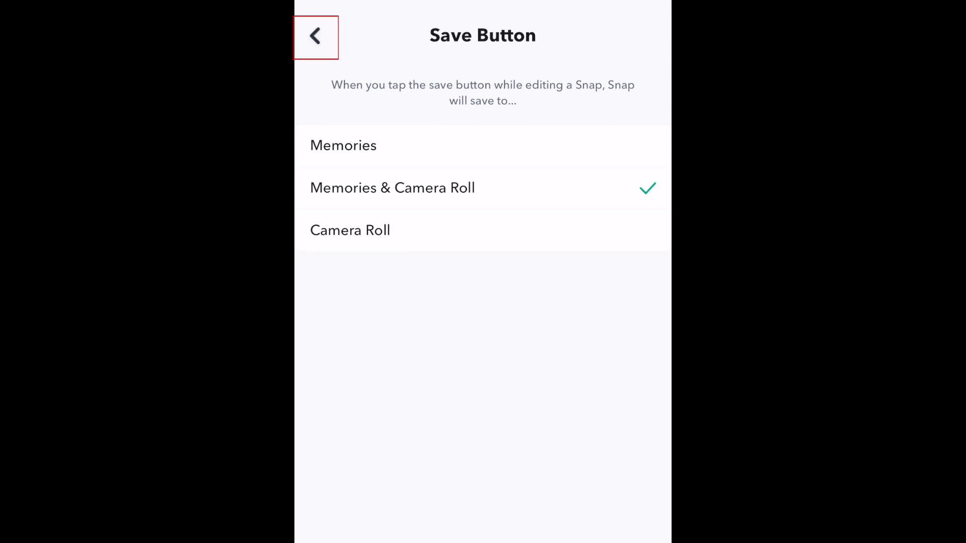
# Set Auto-Save My Story Snaps to Auto-Save to Memories
pyautogui.click(315, 35)
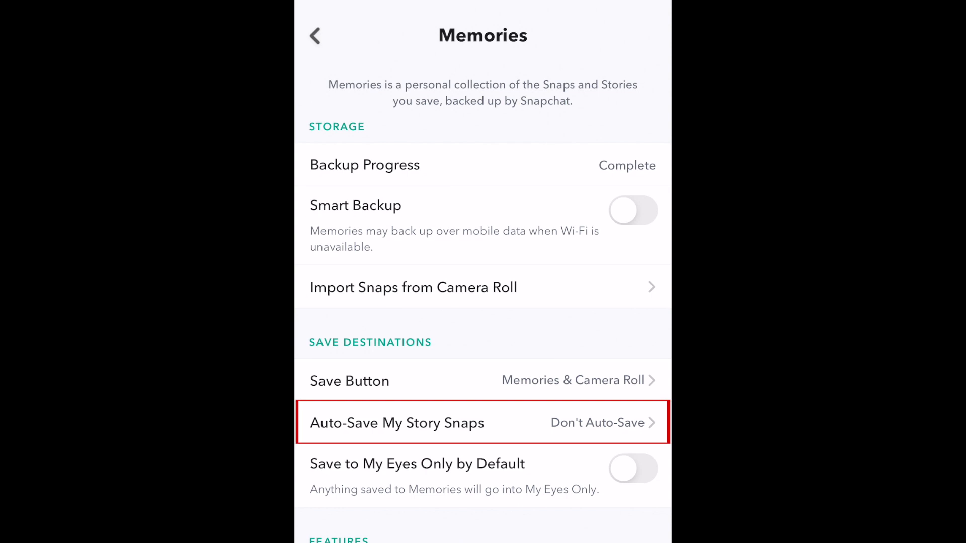
pyautogui.click(397, 422)
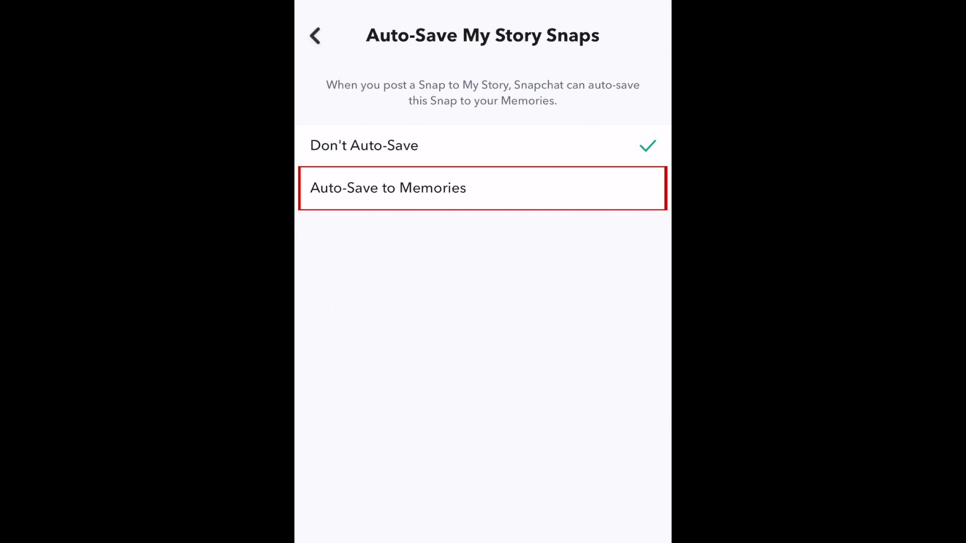
pyautogui.click(389, 188)
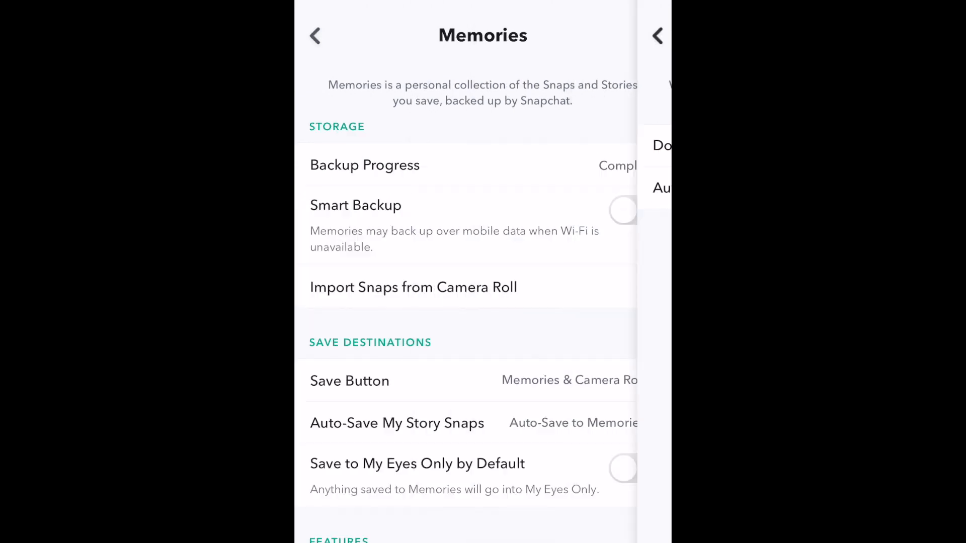